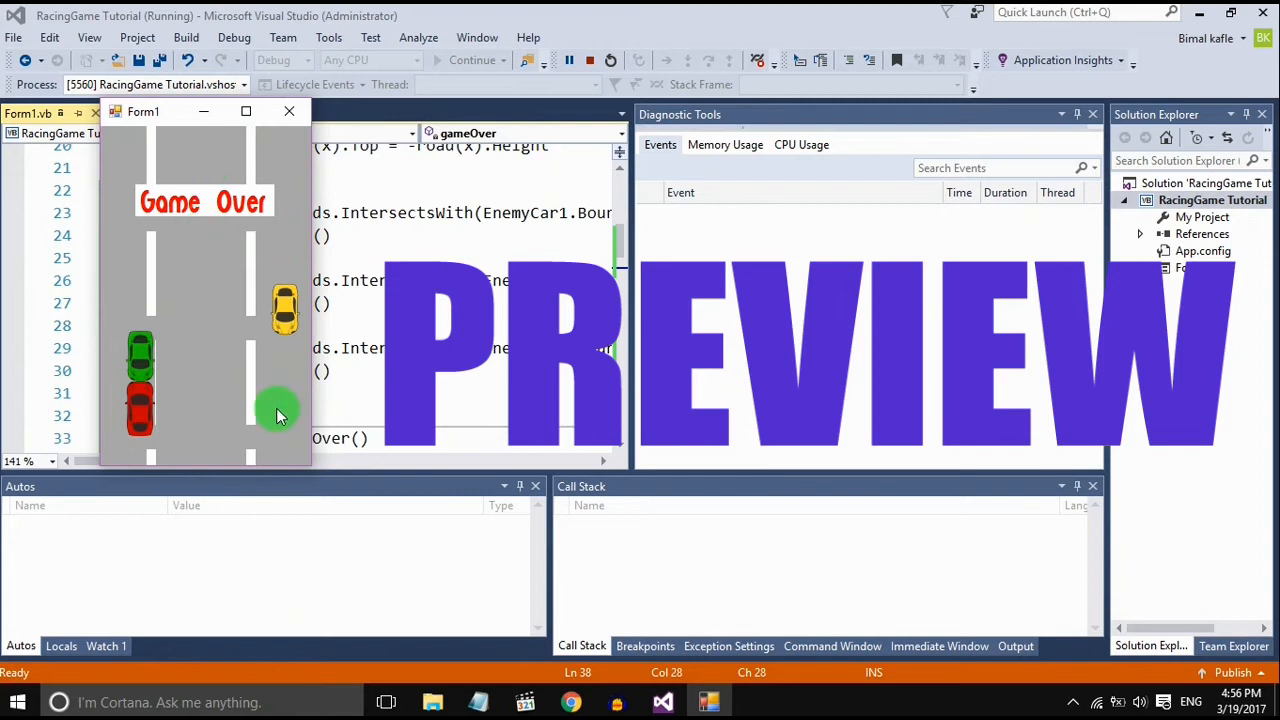
mouse_move(190, 252)
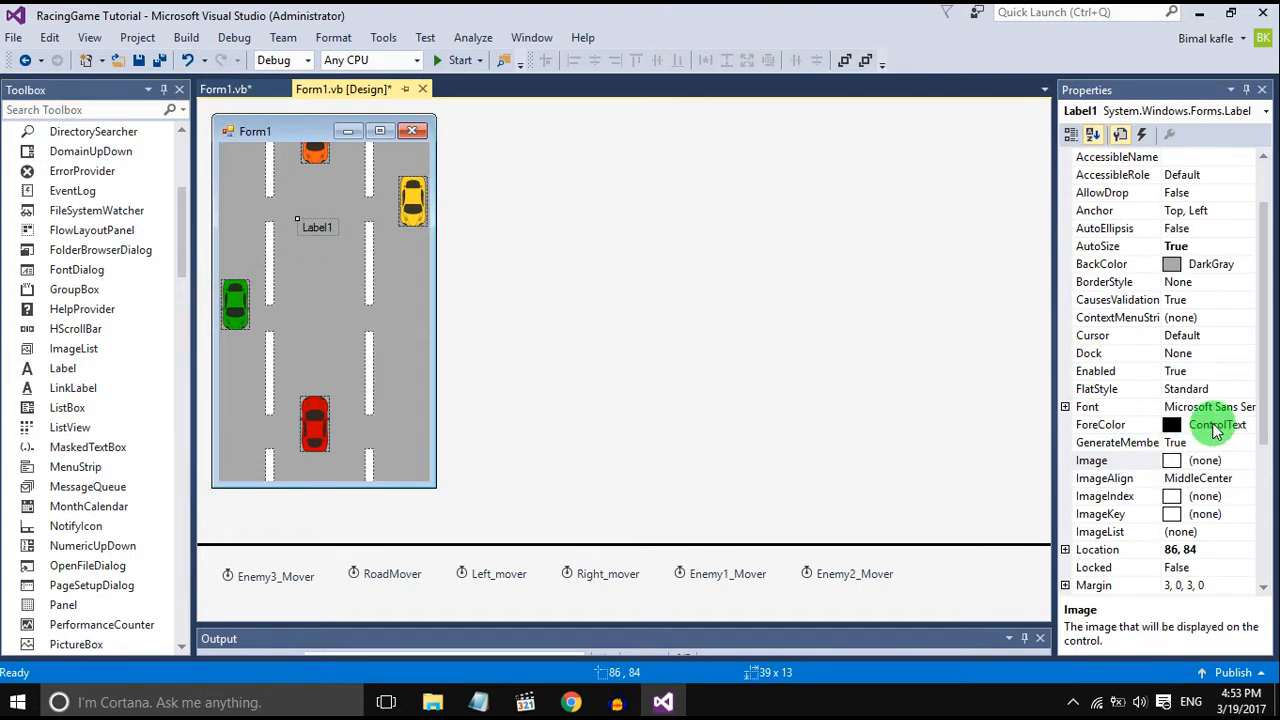
Step: Set the label's ForeColor to Red and BackColor to White in Properties
left_click(1248, 424)
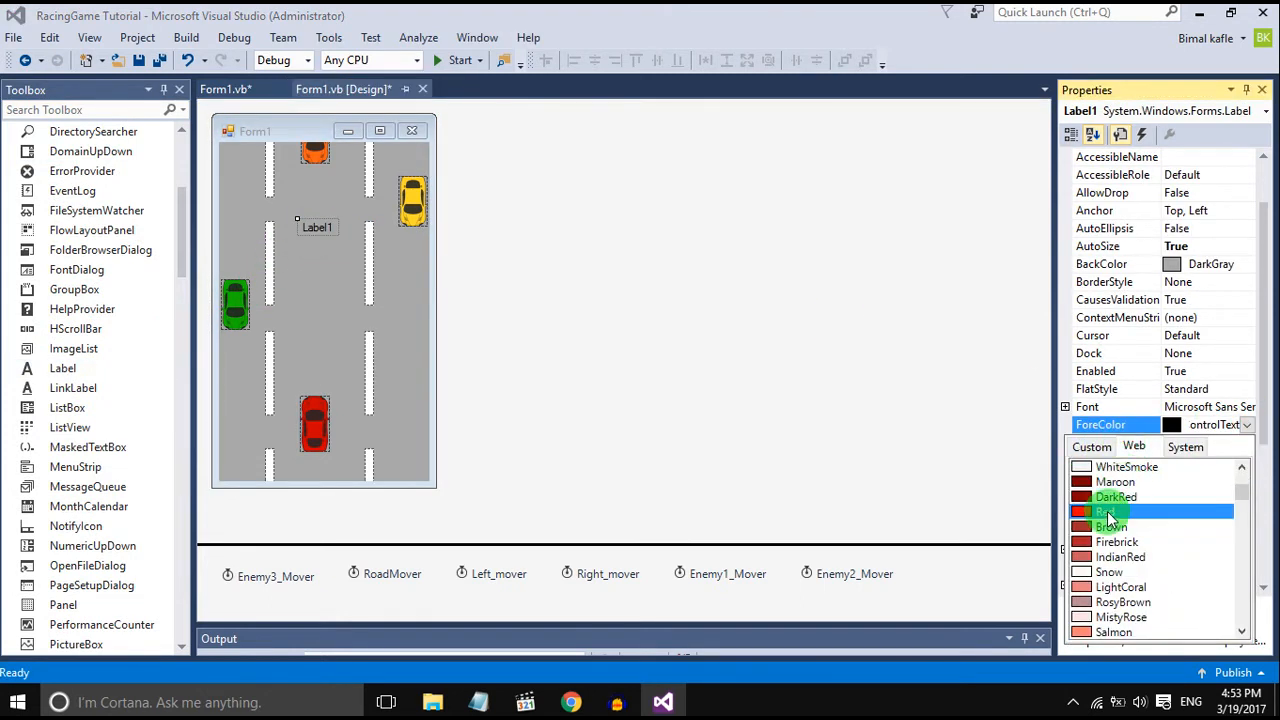
left_click(1106, 510)
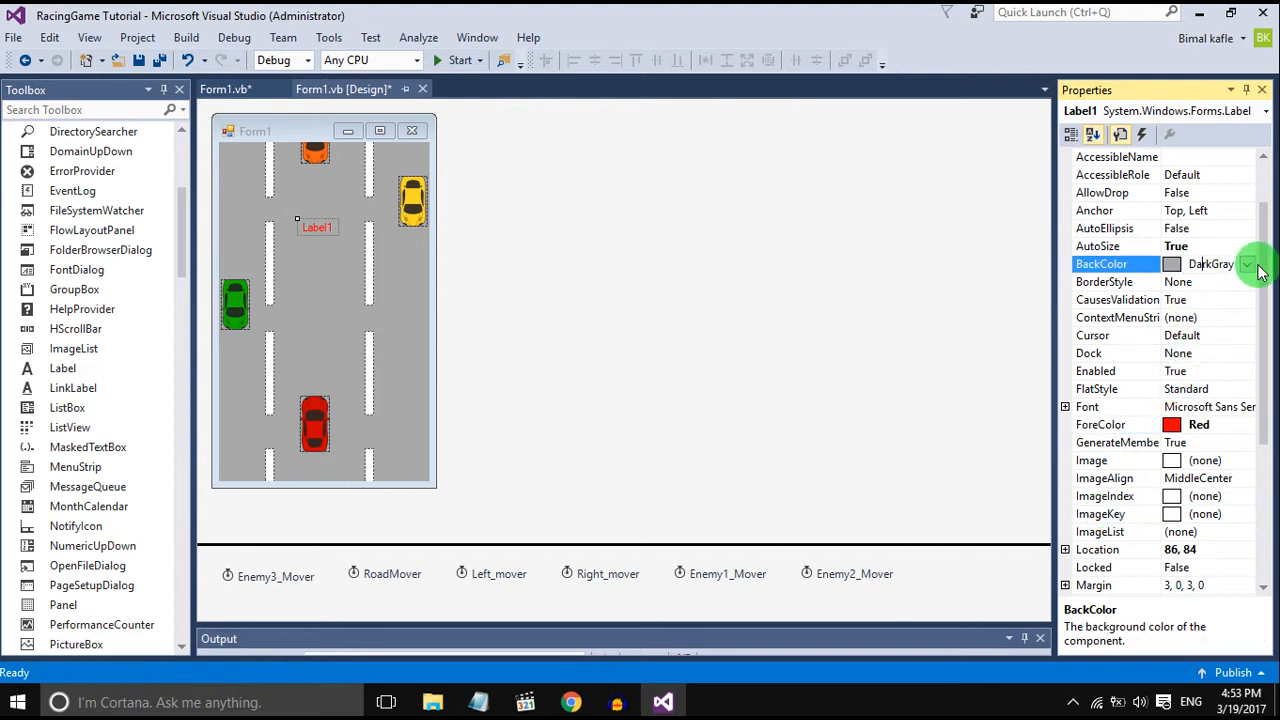
left_click(1246, 264)
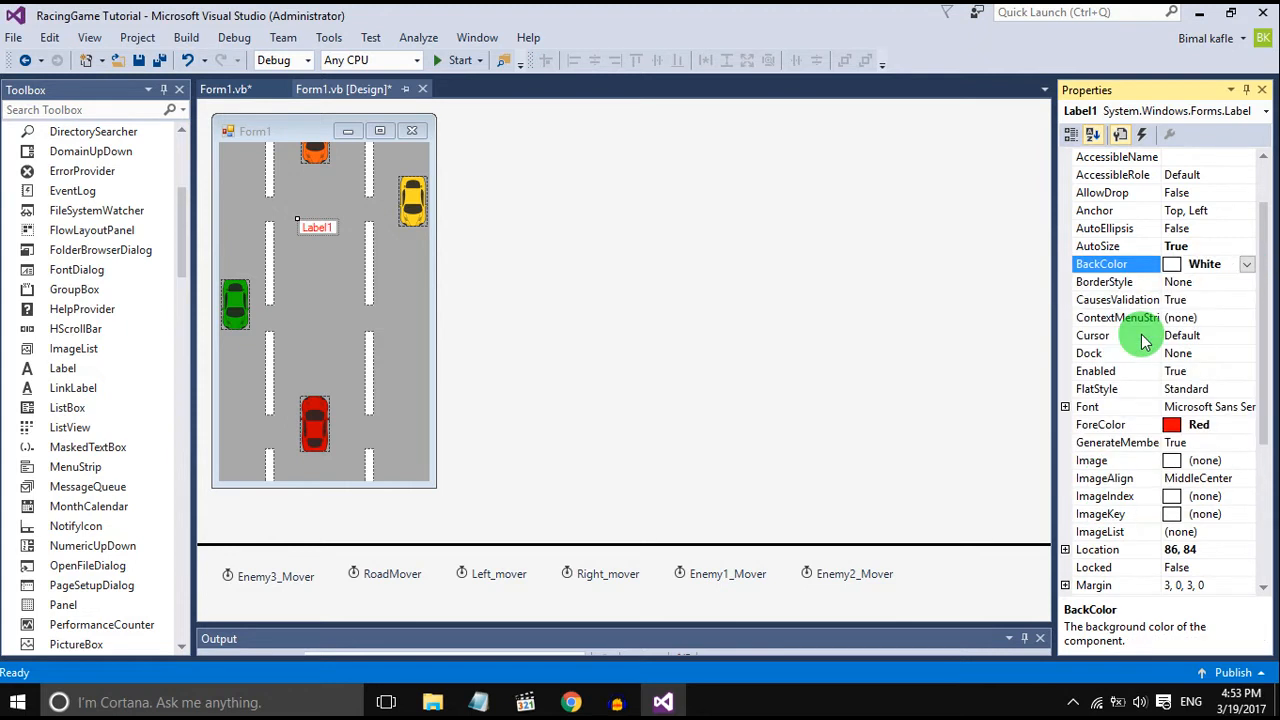
scroll("down", 3)
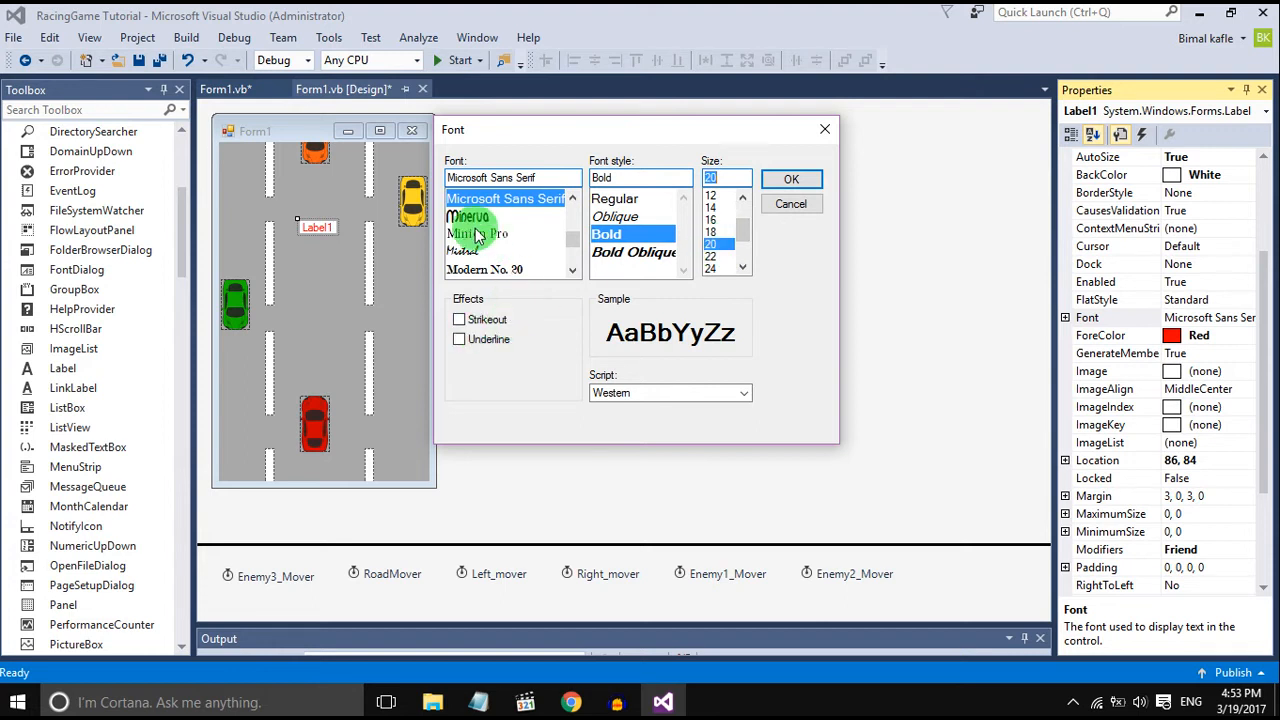
Step: Apply bold 20-point Minerva font and set the label's Text to 'Game Over'
left_click(792, 178)
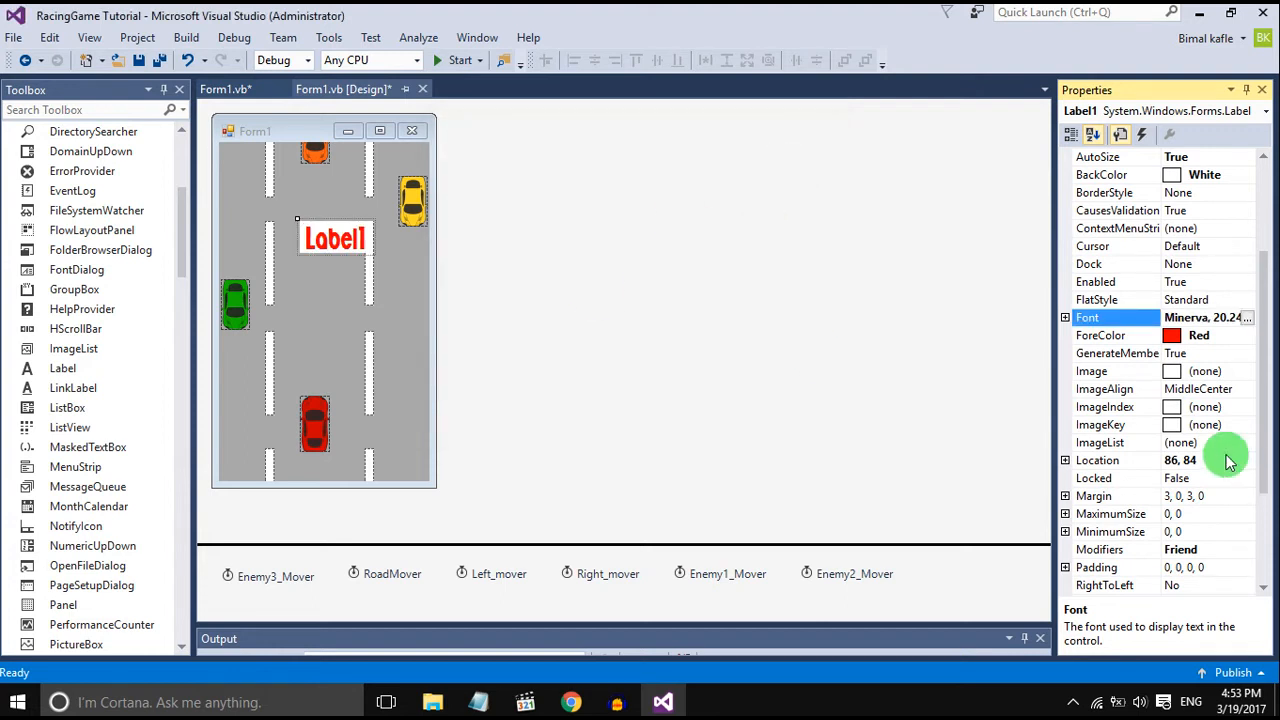
mouse_move(1262, 502)
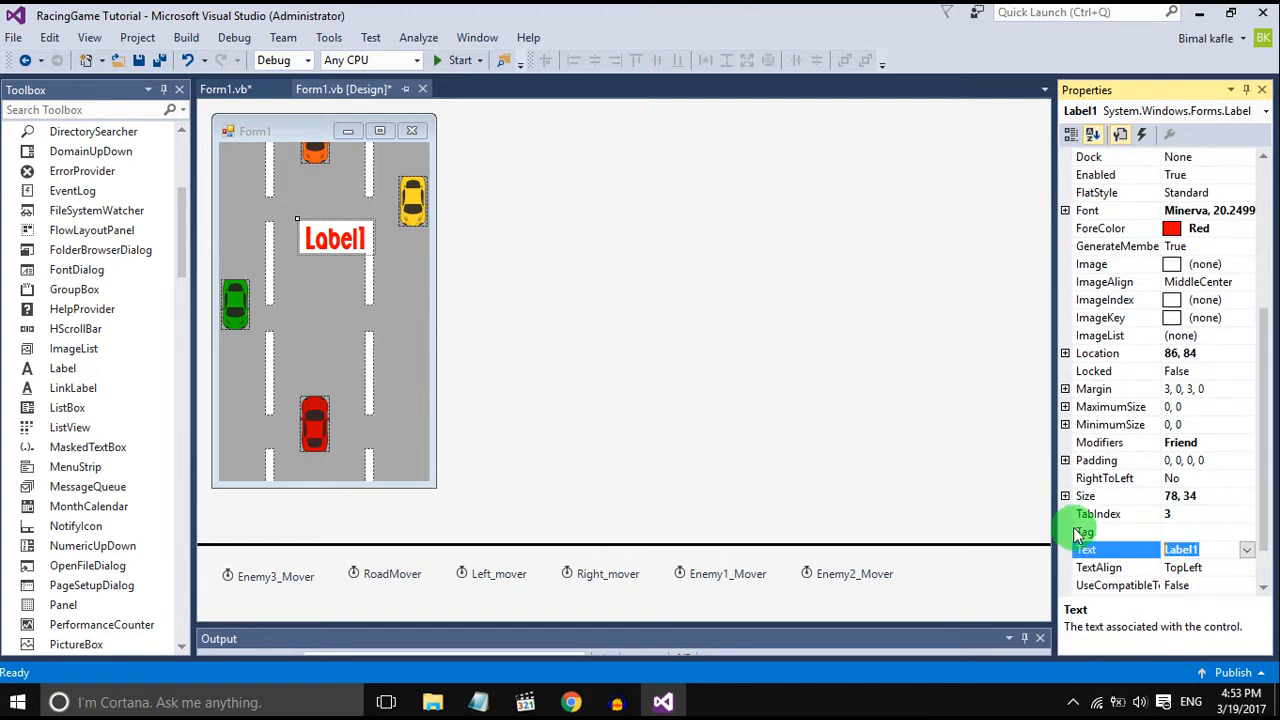
type("Game Over")
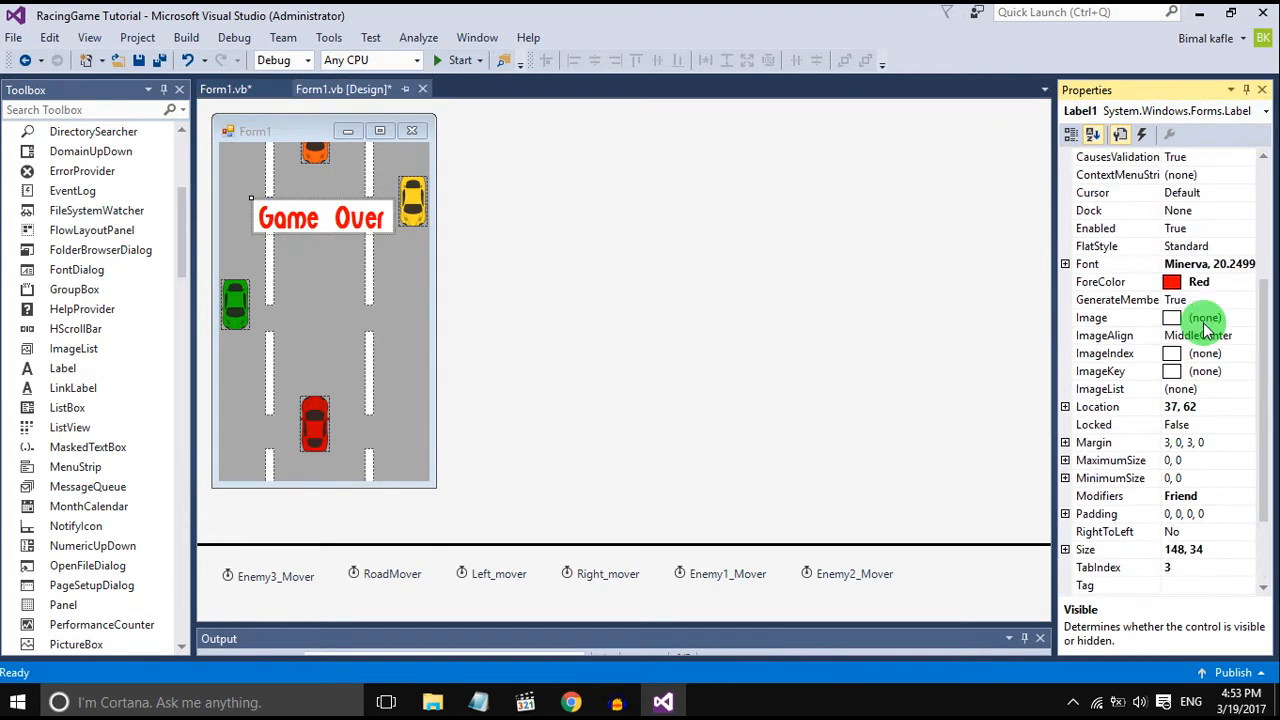
Step: Change the label's (Name) from Label1 to End_Text
left_click(1092, 136)
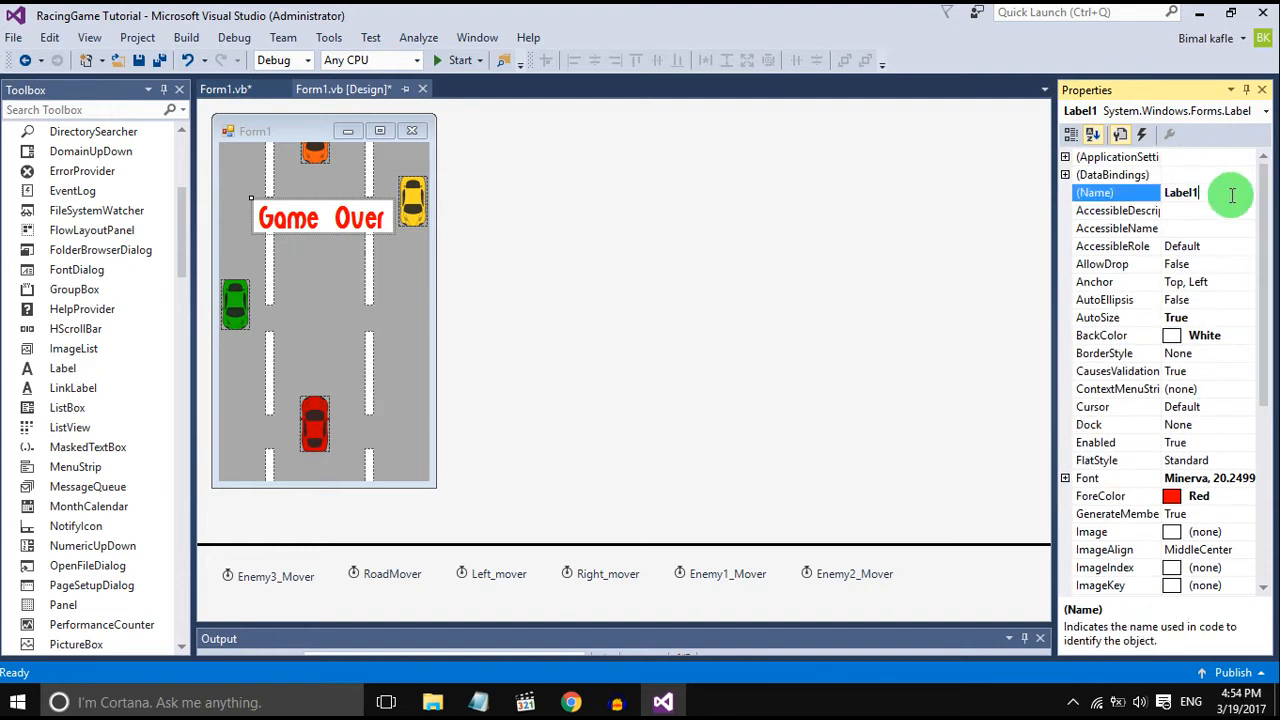
type("End_Text")
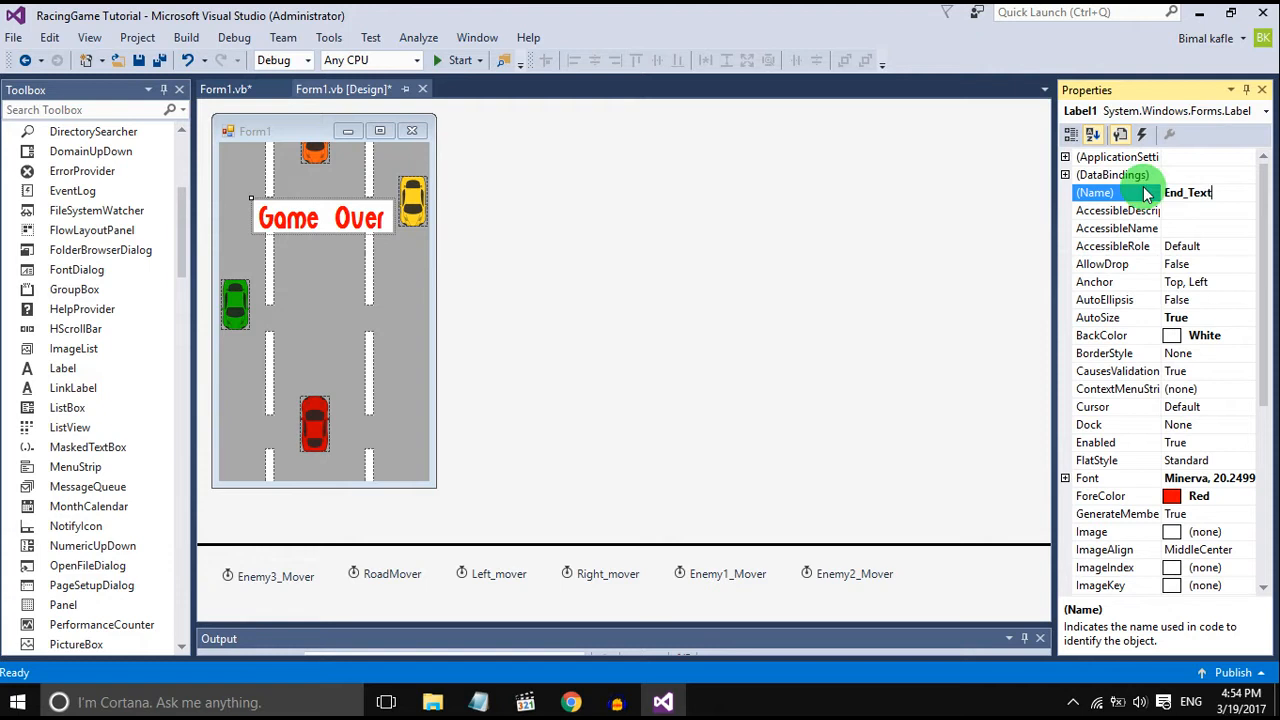
left_click(224, 88)
type("If(Car.")
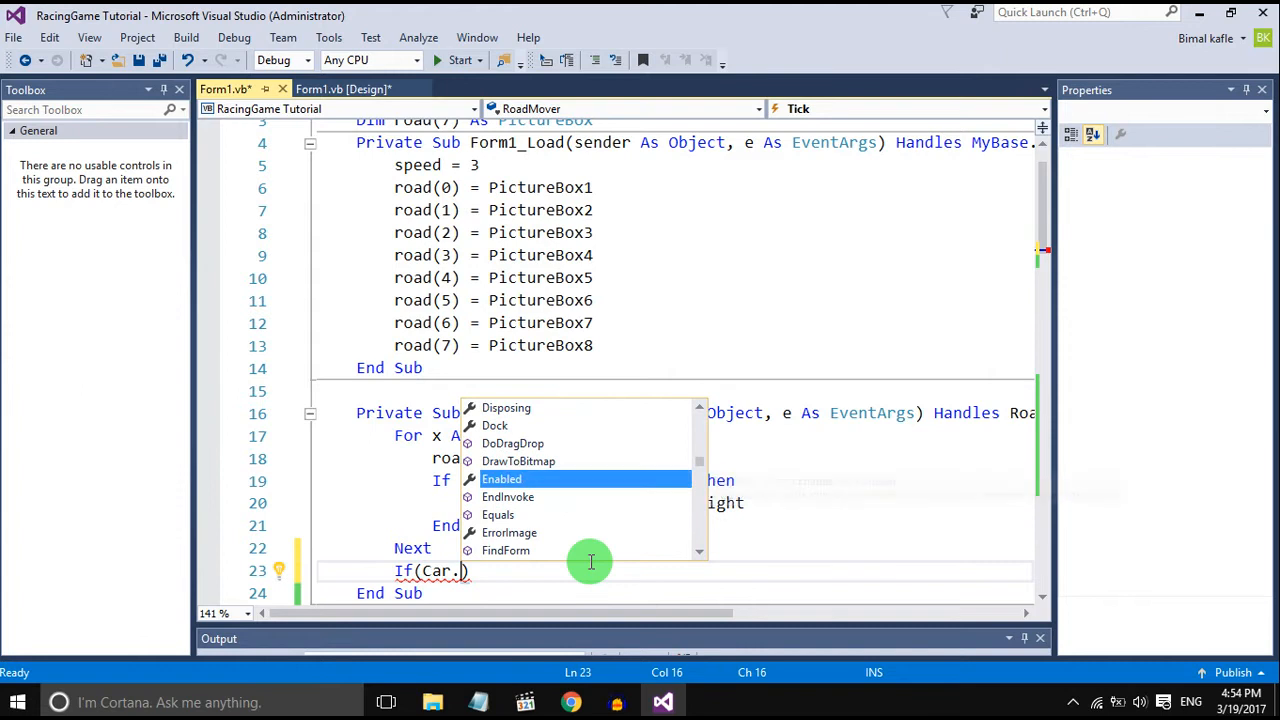
Step: Add If Car.Bounds.IntersectsWith(EnemyCar1.Bounds) Then gameOver() in RoadMover_Tick
type("bou")
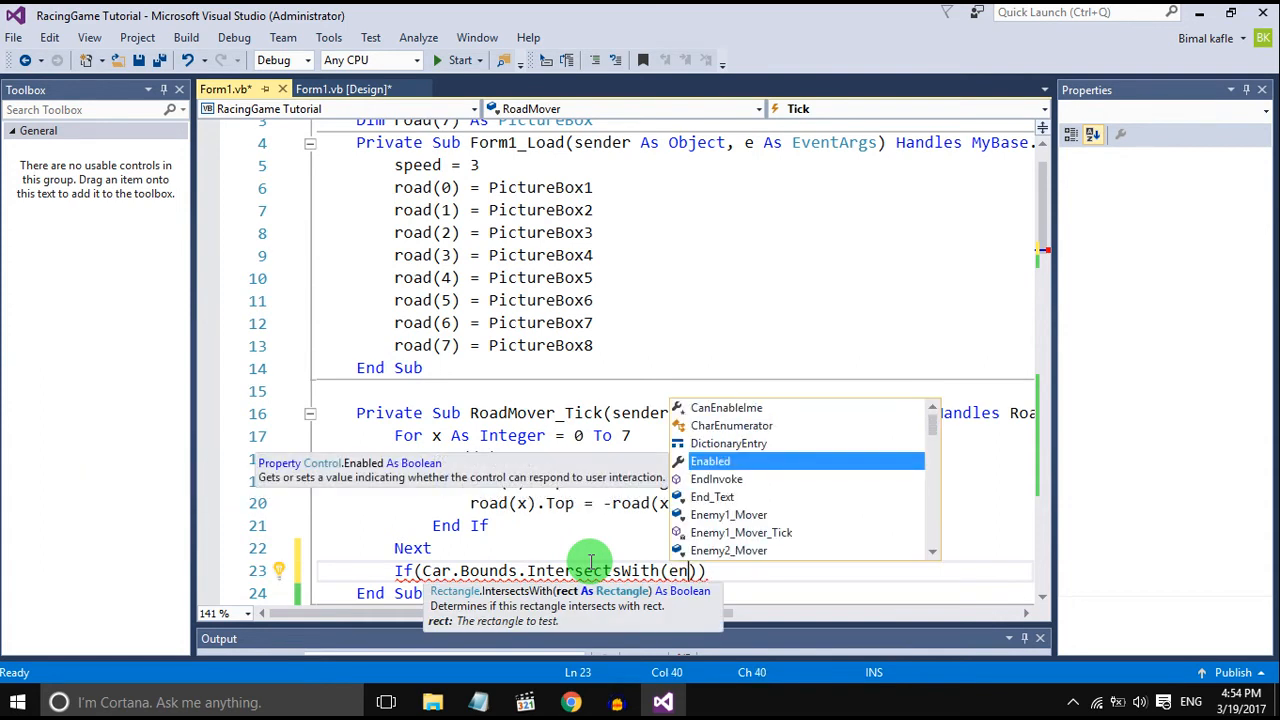
type("EnemyCar1.bo")
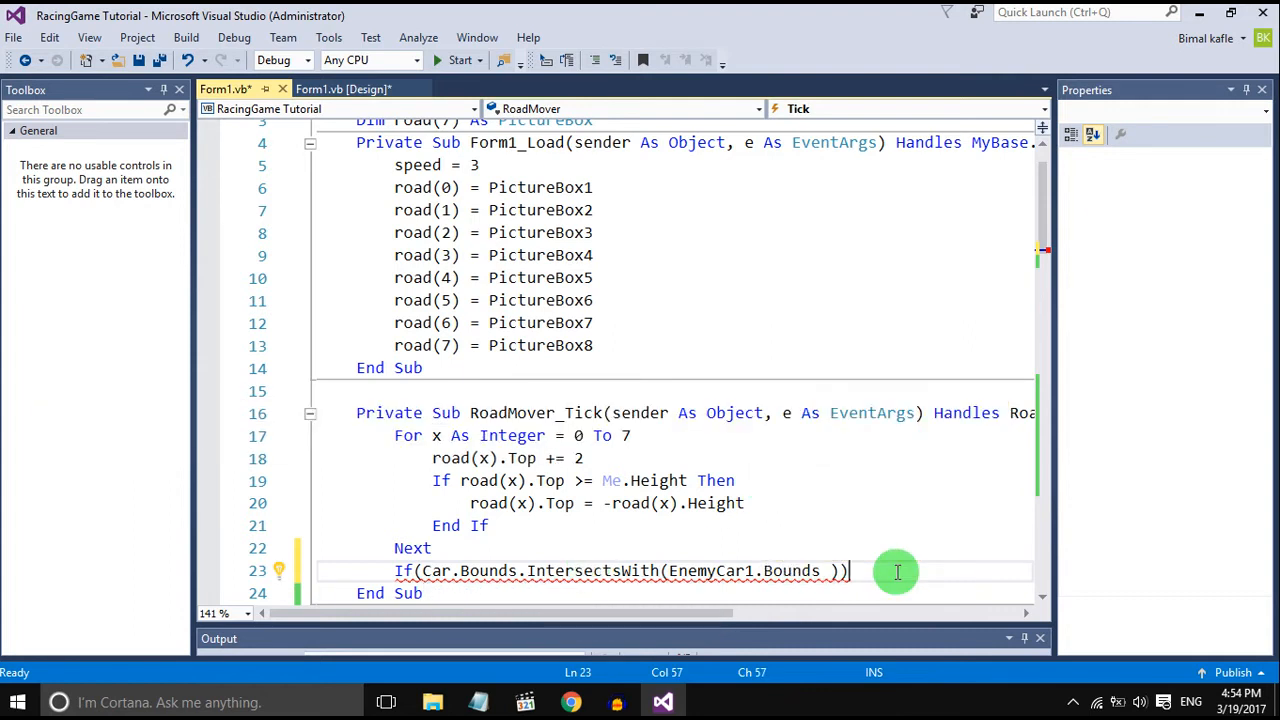
key("Enter")
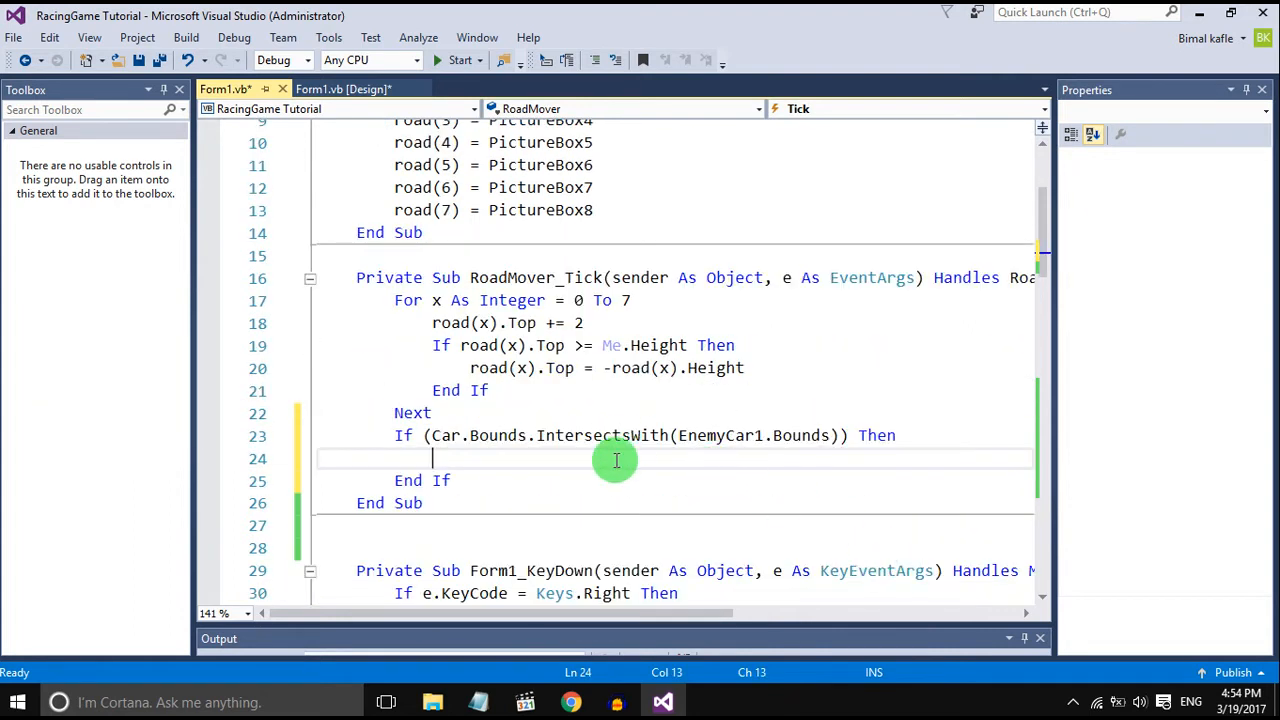
type("gameOver")
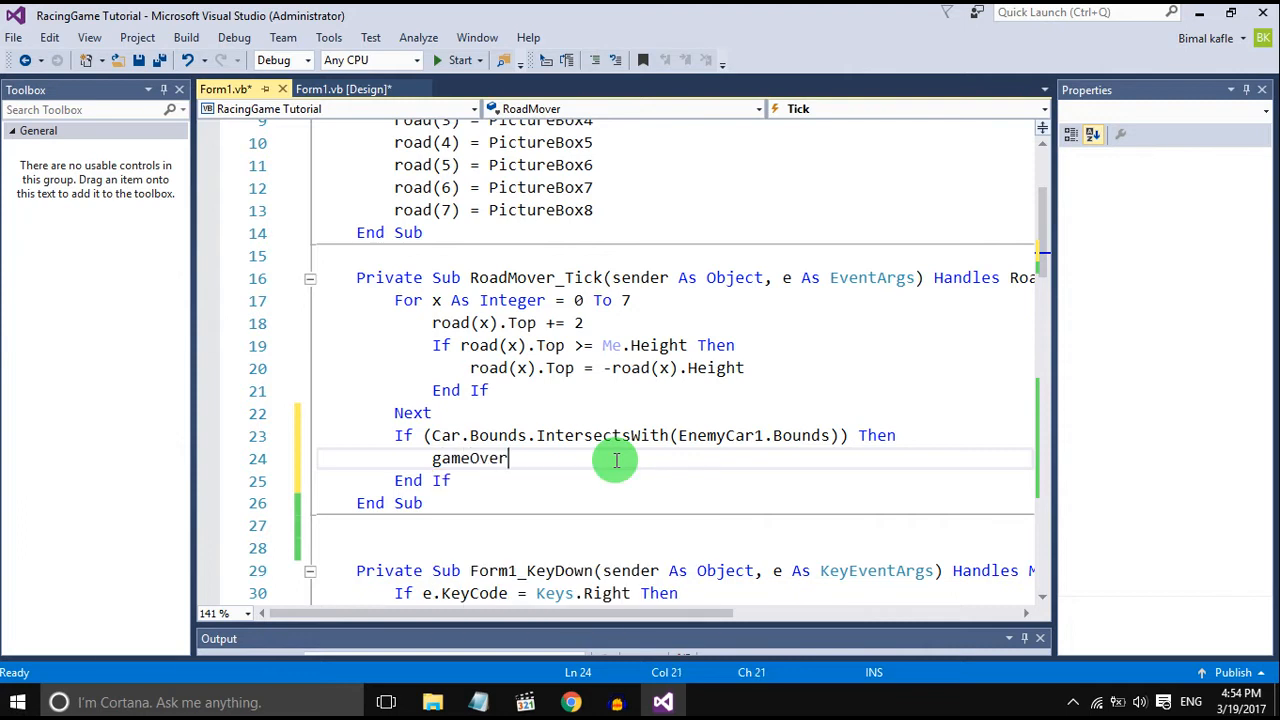
type("()")
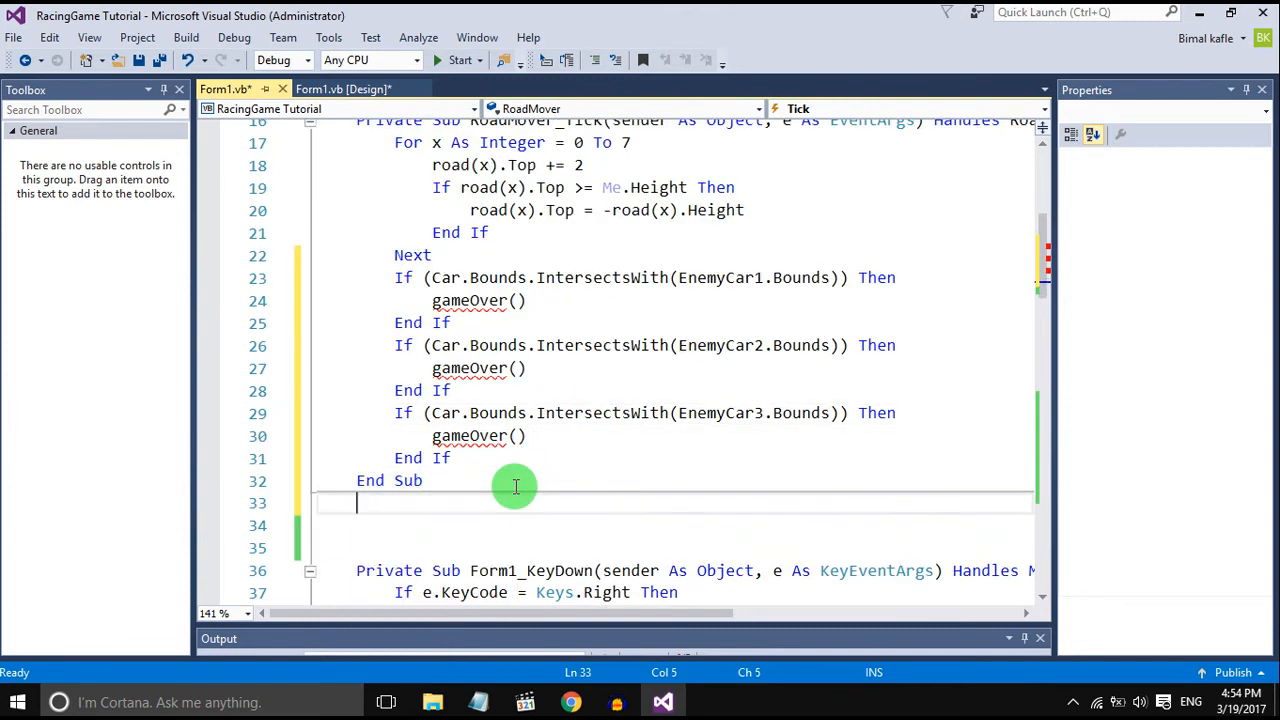
Step: Declare an empty Private Sub gameOver() below the timer handler
type("Private sub game")
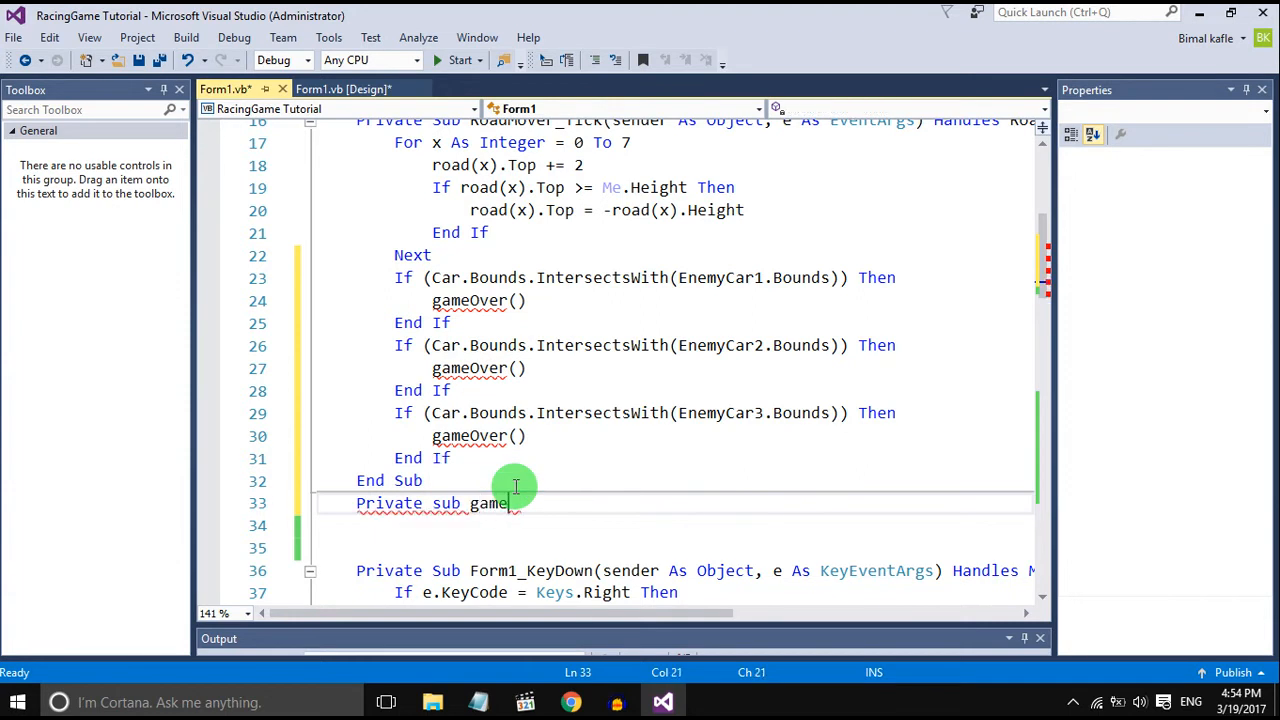
type("Over()")
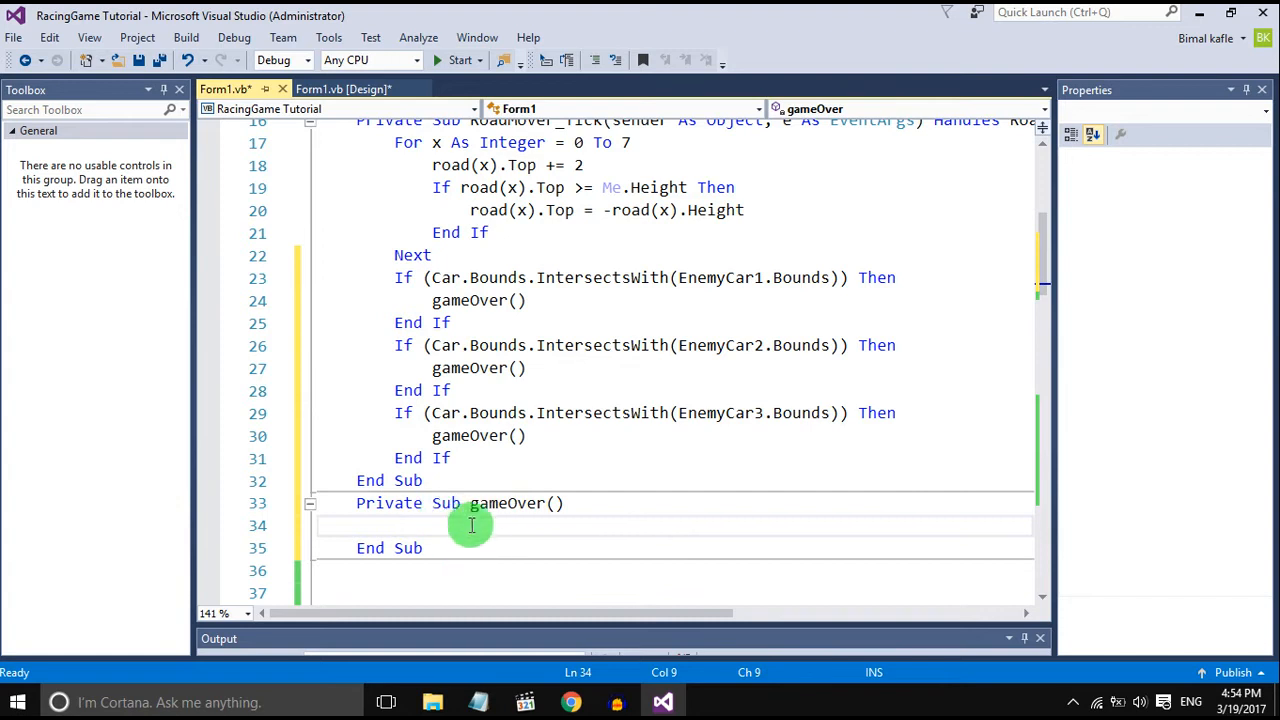
mouse_move(488, 524)
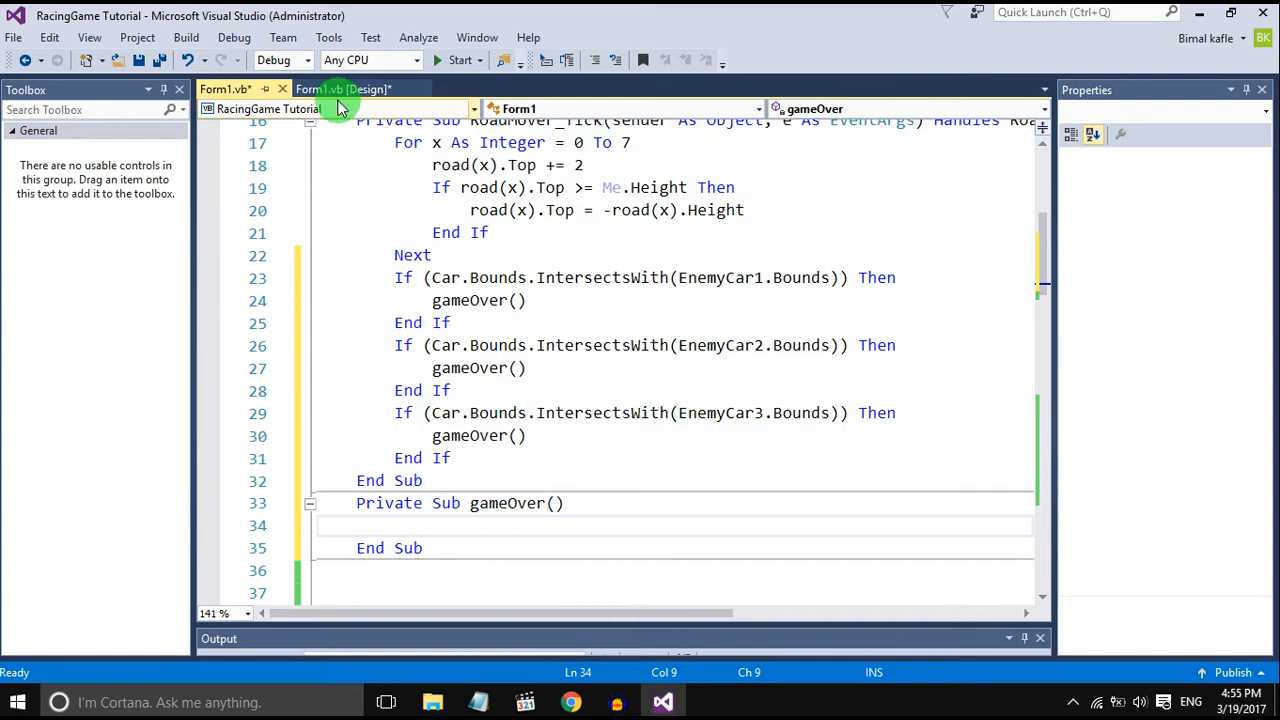
Step: Write End_Text.Visible = True inside gameOver and start the game to test it
left_click(344, 88)
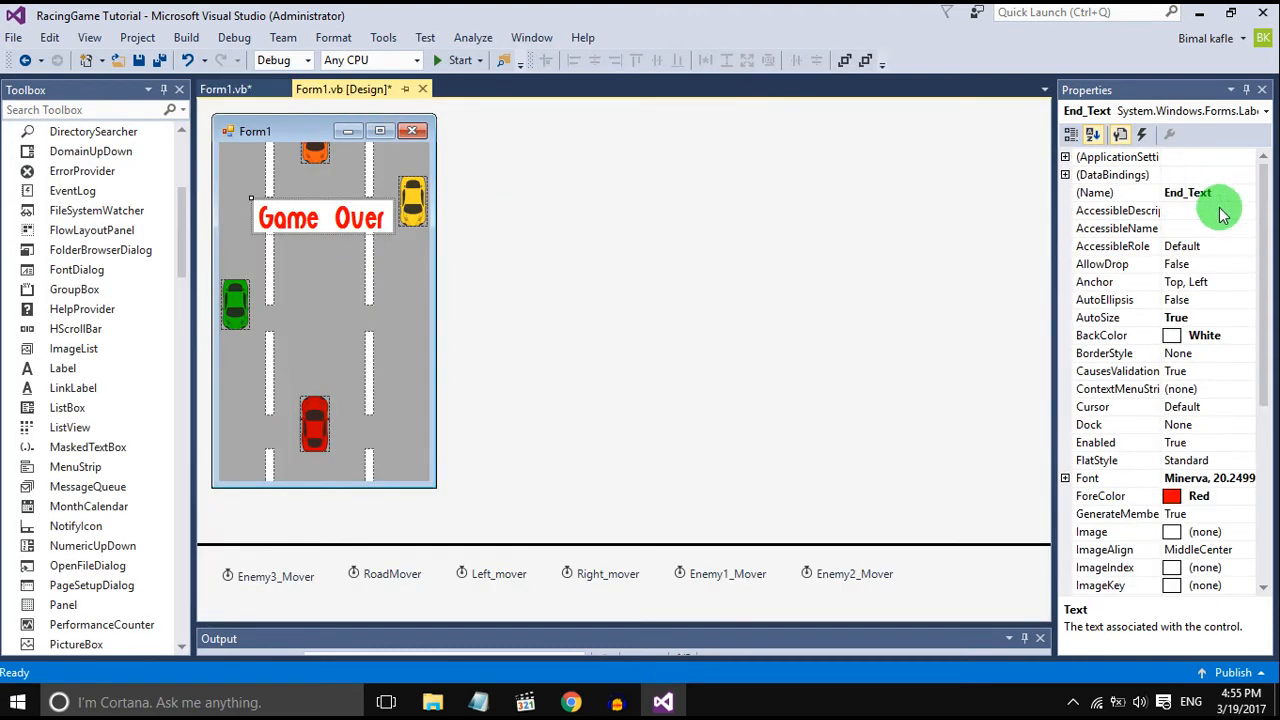
left_click(228, 88)
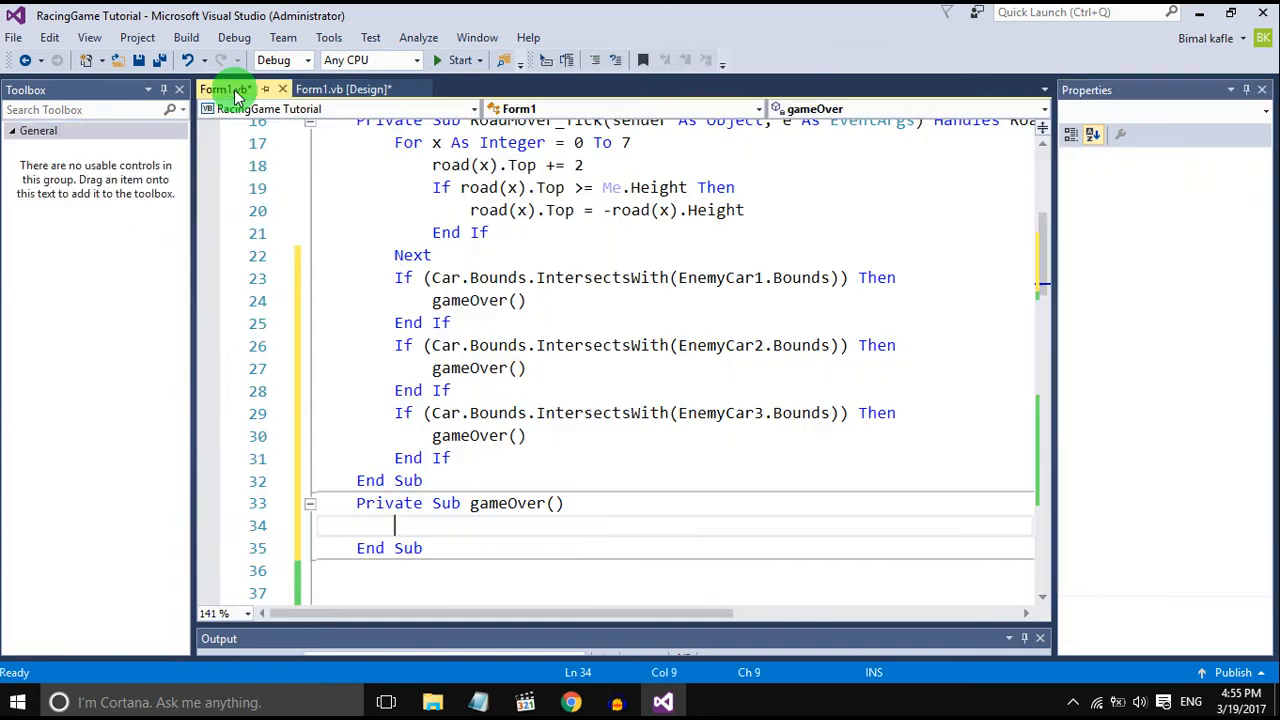
type("End_Text.")
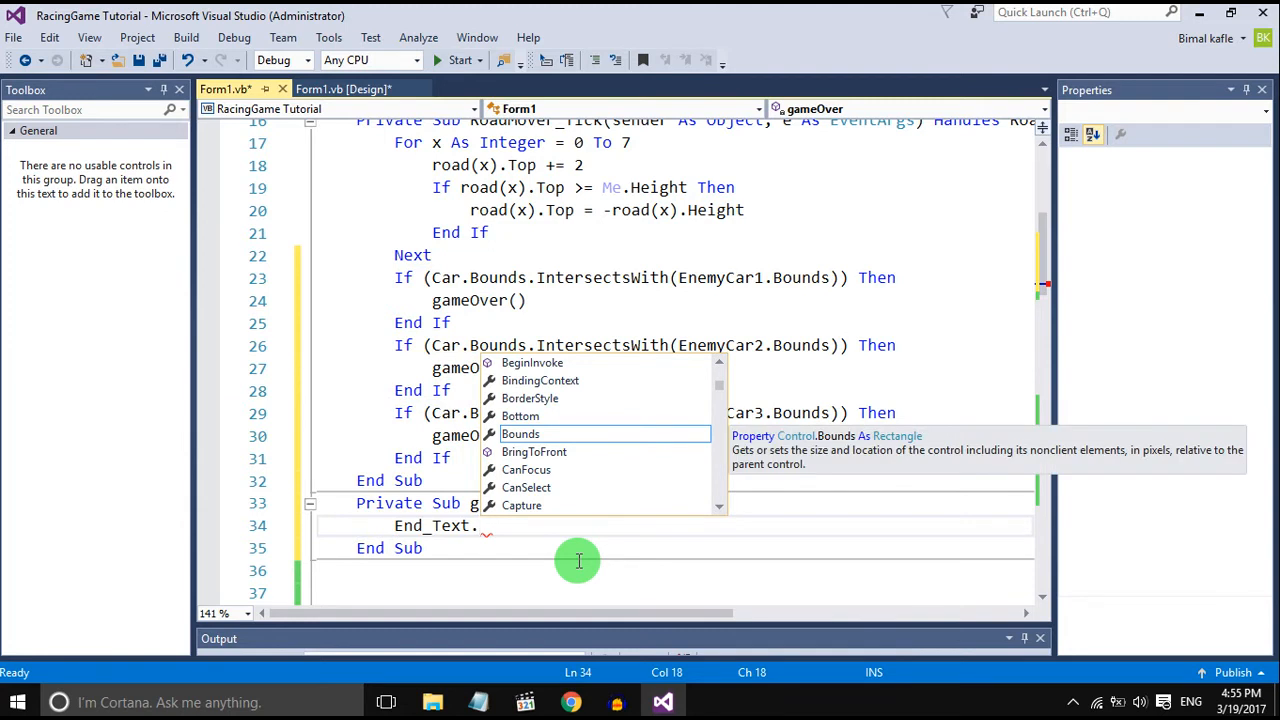
type("vi")
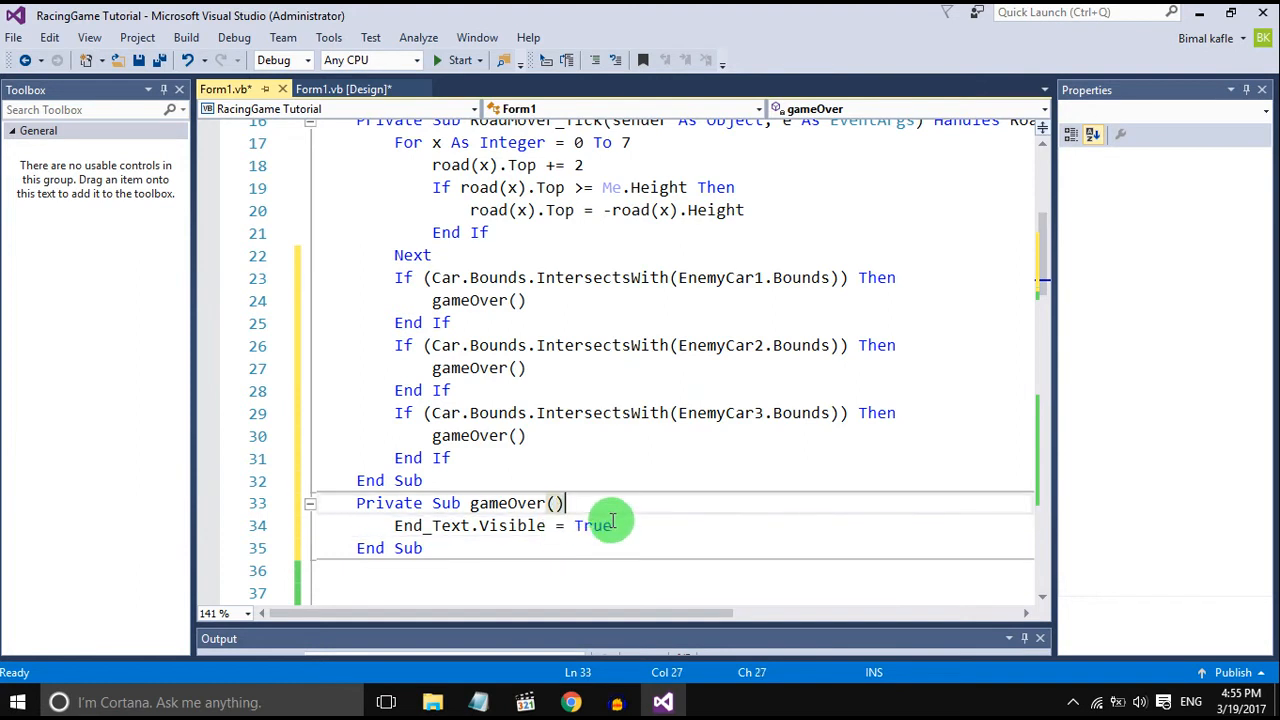
left_click(456, 60)
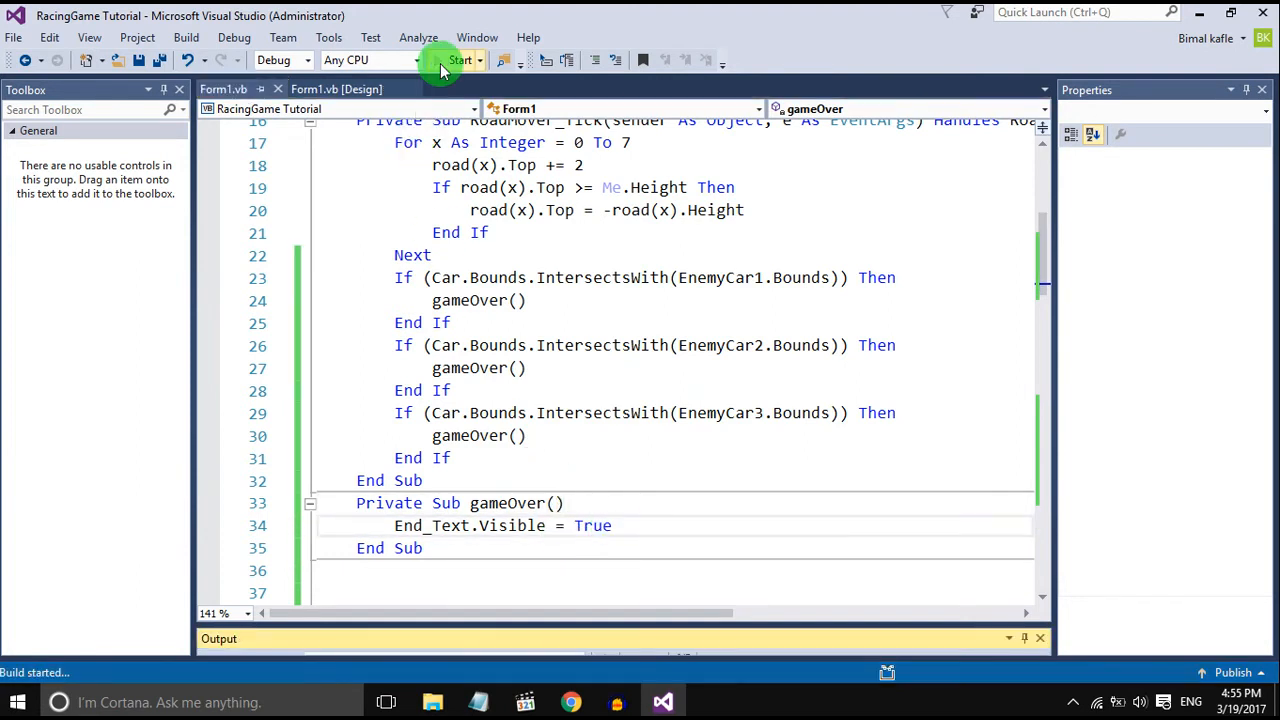
left_click(452, 60)
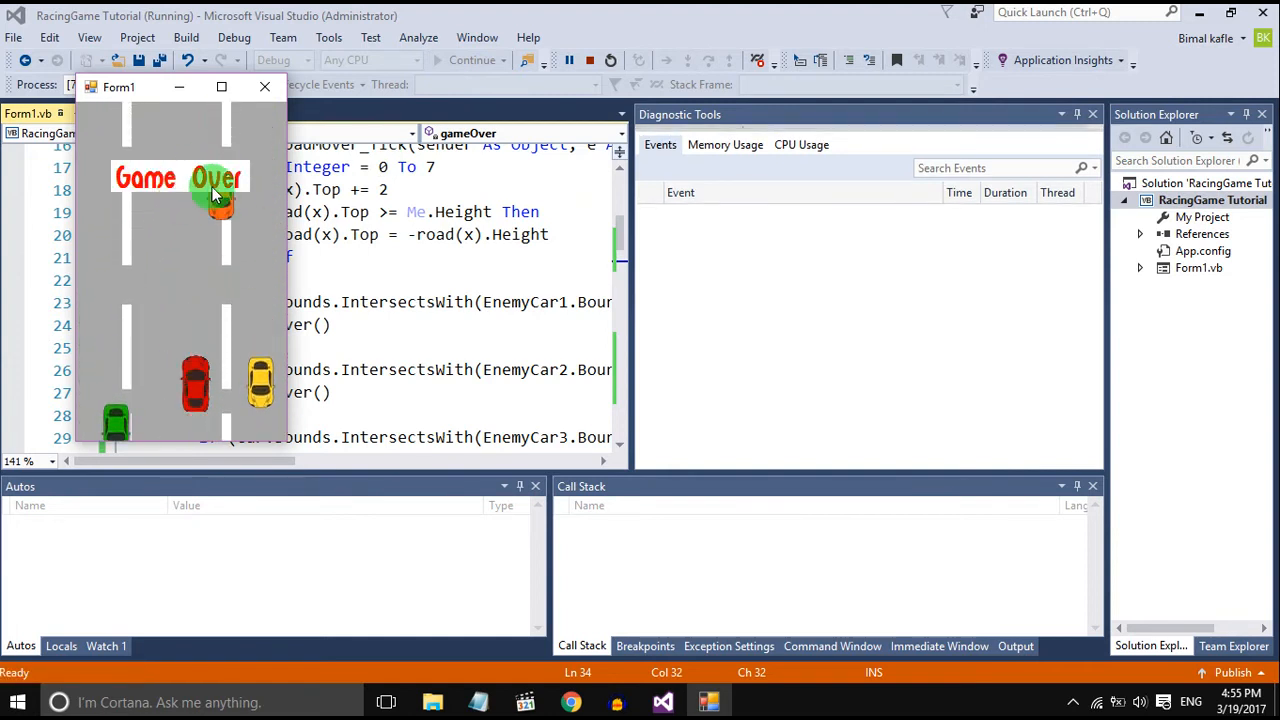
left_click(264, 86)
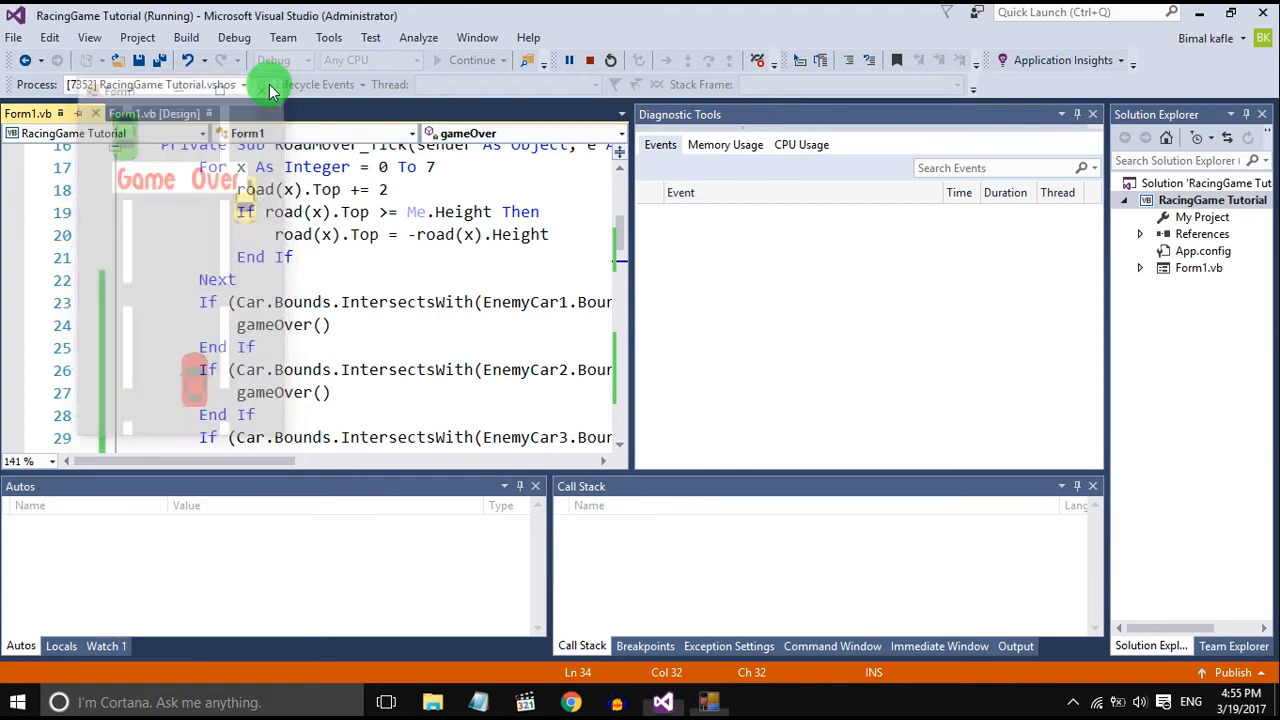
left_click(272, 90)
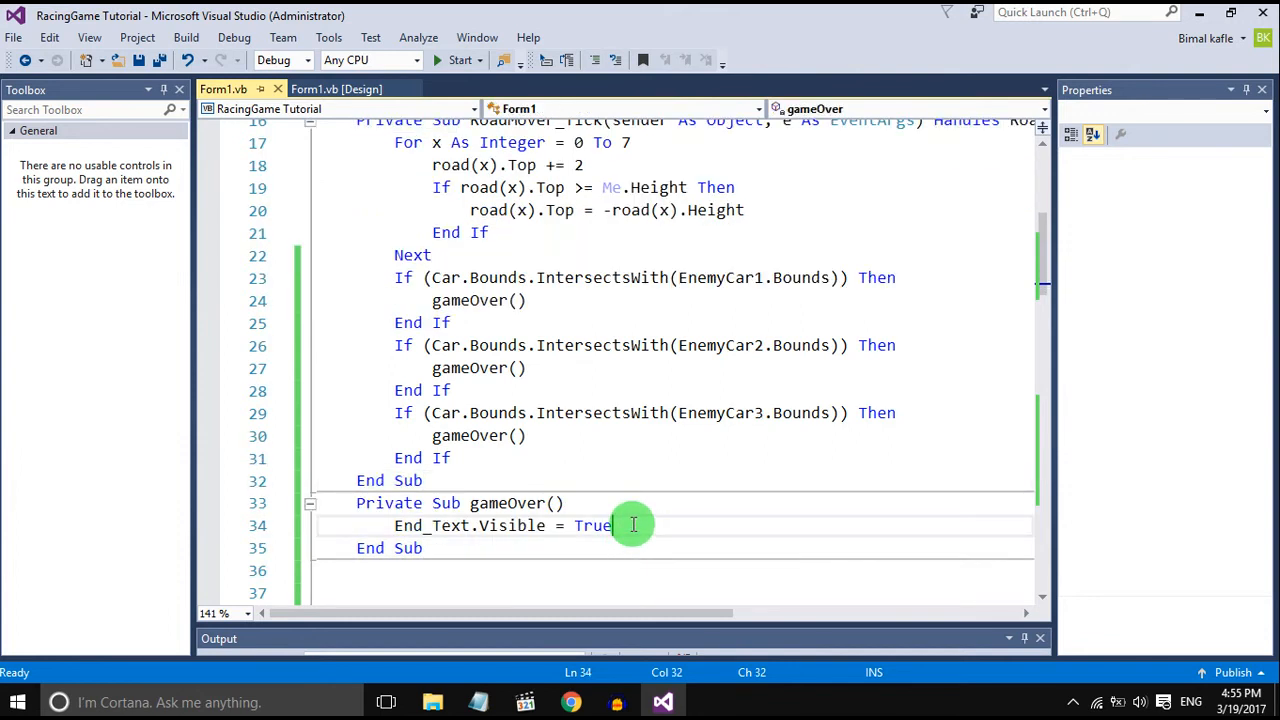
Step: Add RoadMover.Stop() and Enemy1/2/3_Mover.Stop() calls inside gameOver
type("ro")
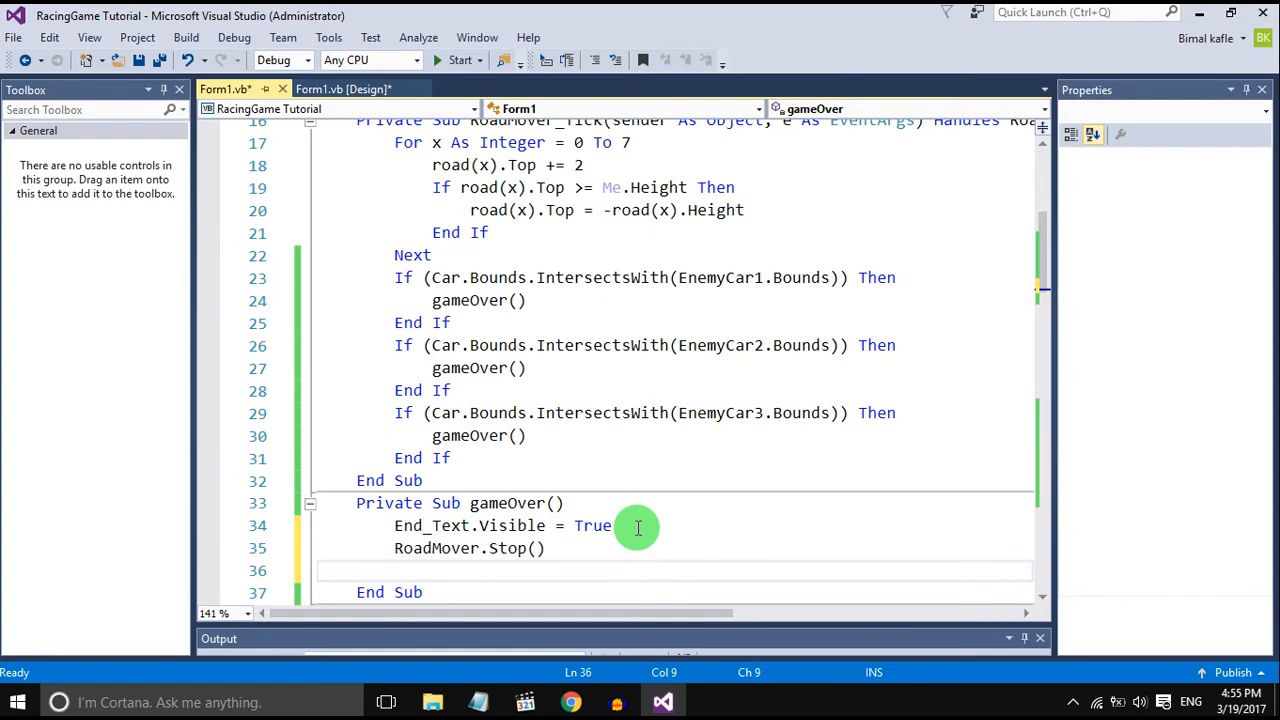
type("enem")
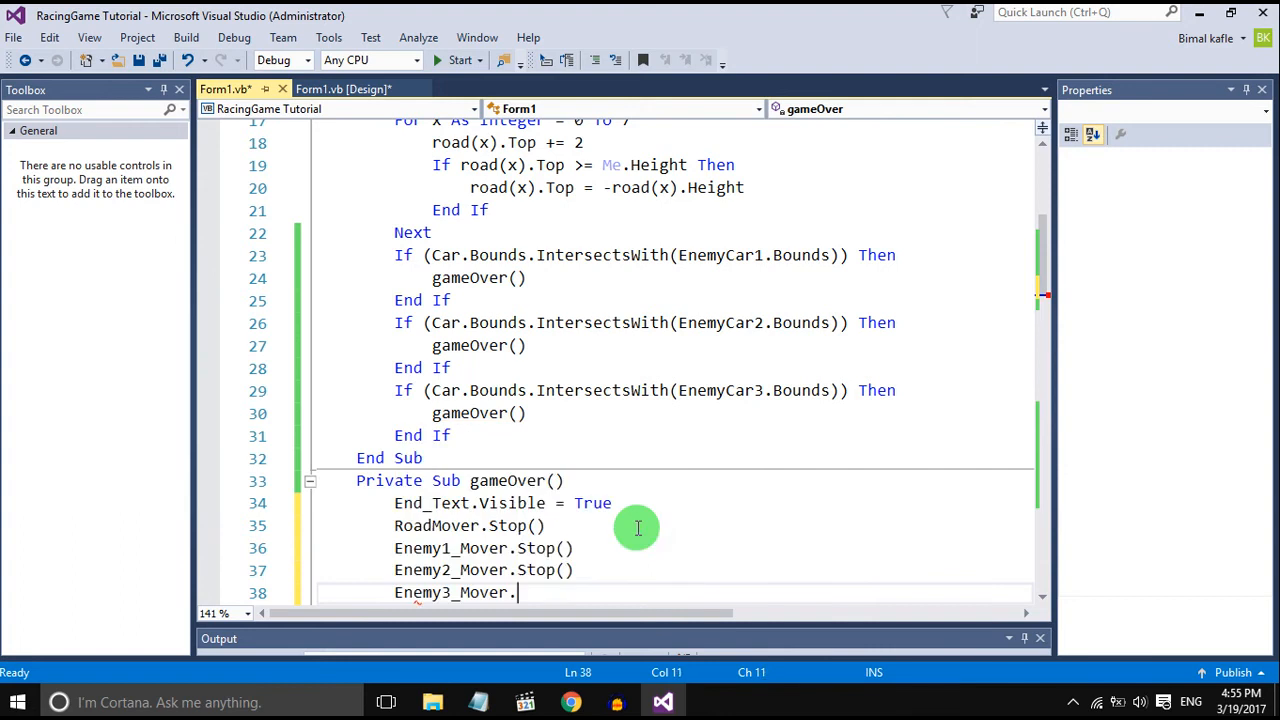
type("Stop()")
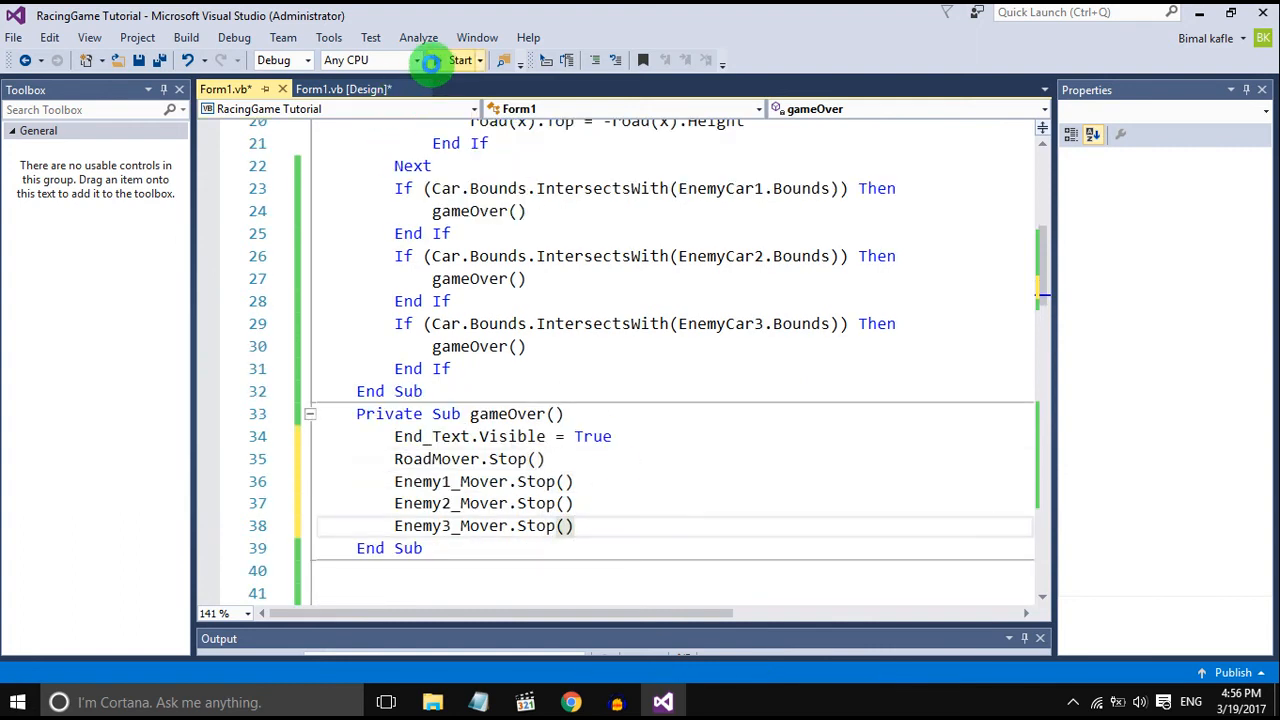
left_click(460, 60)
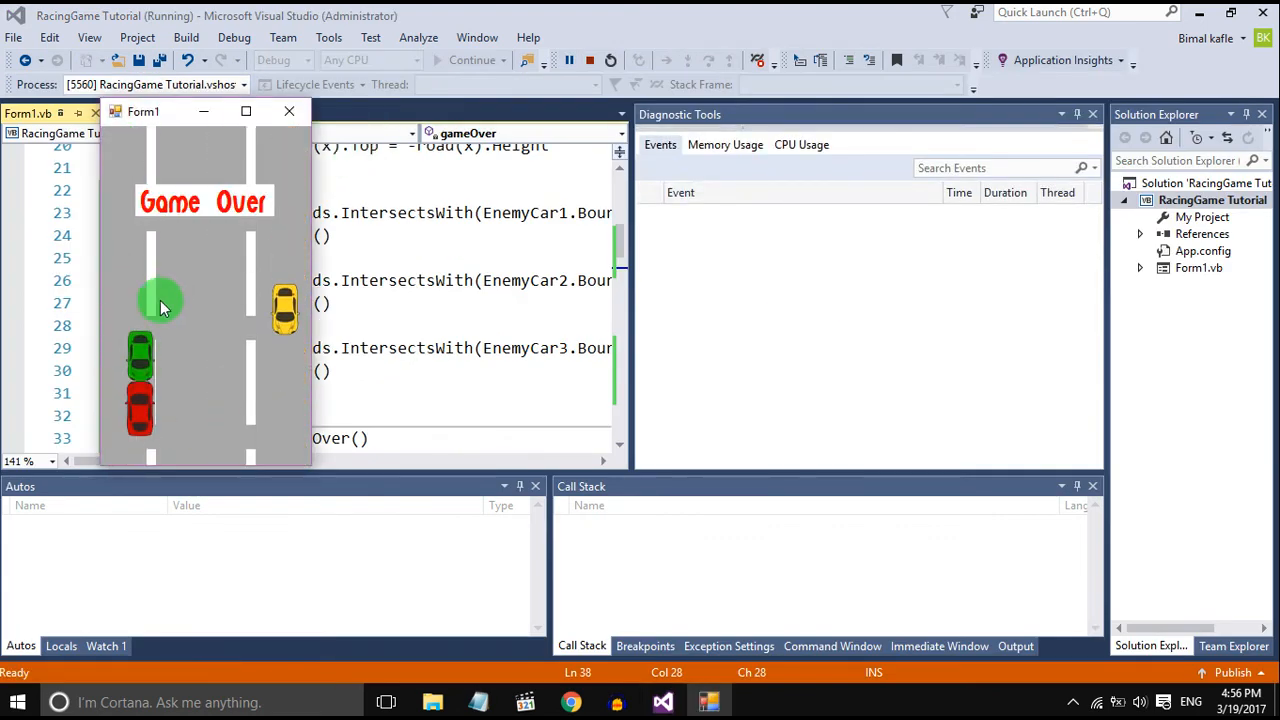
mouse_move(276, 410)
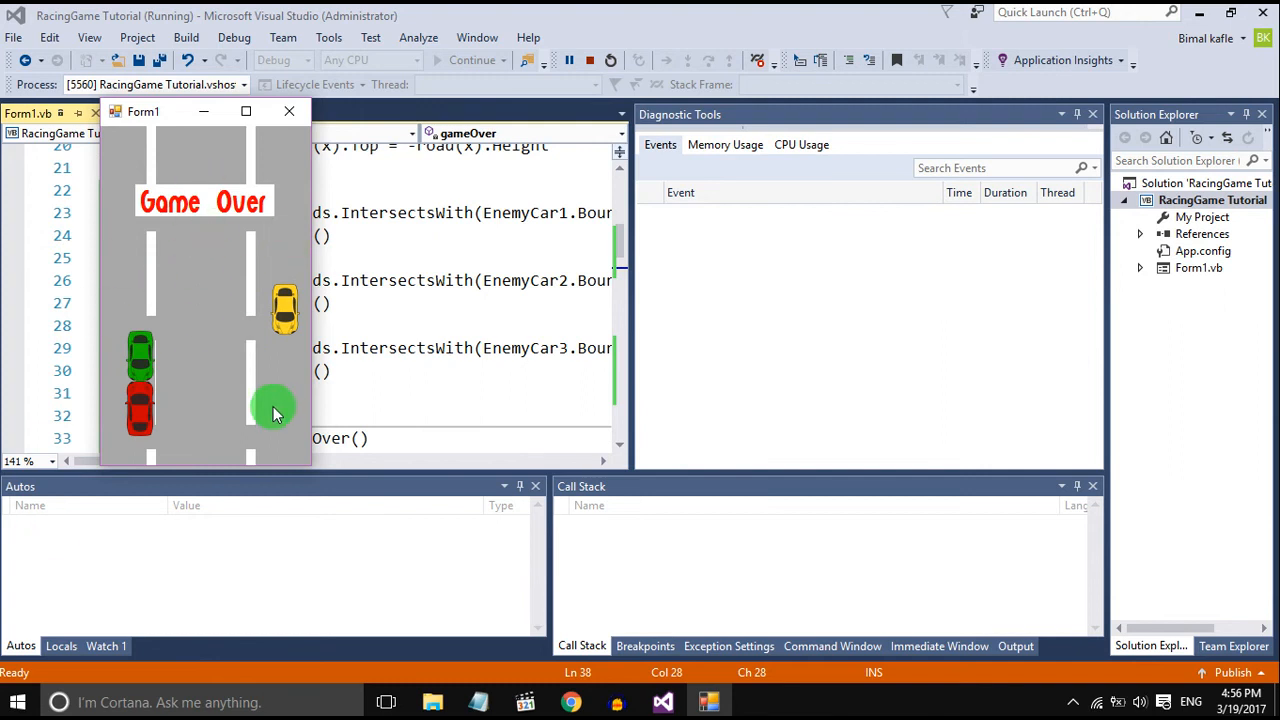
mouse_move(302, 160)
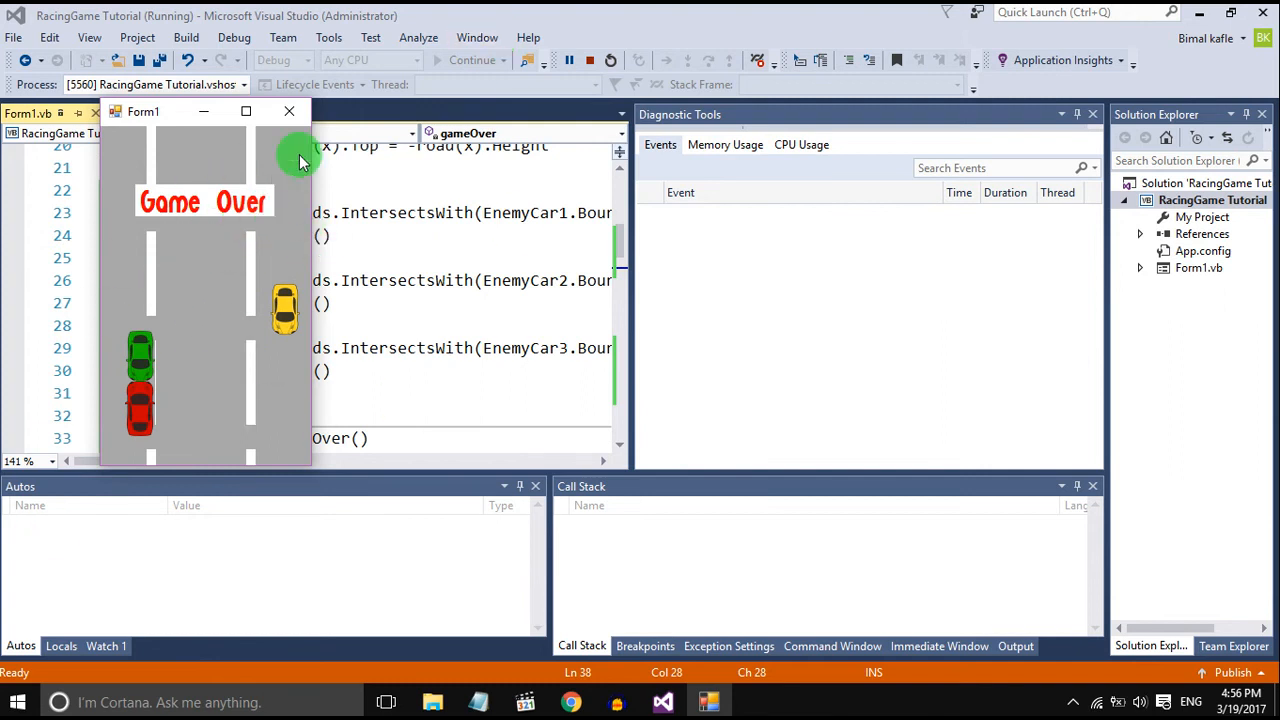
left_click(588, 60)
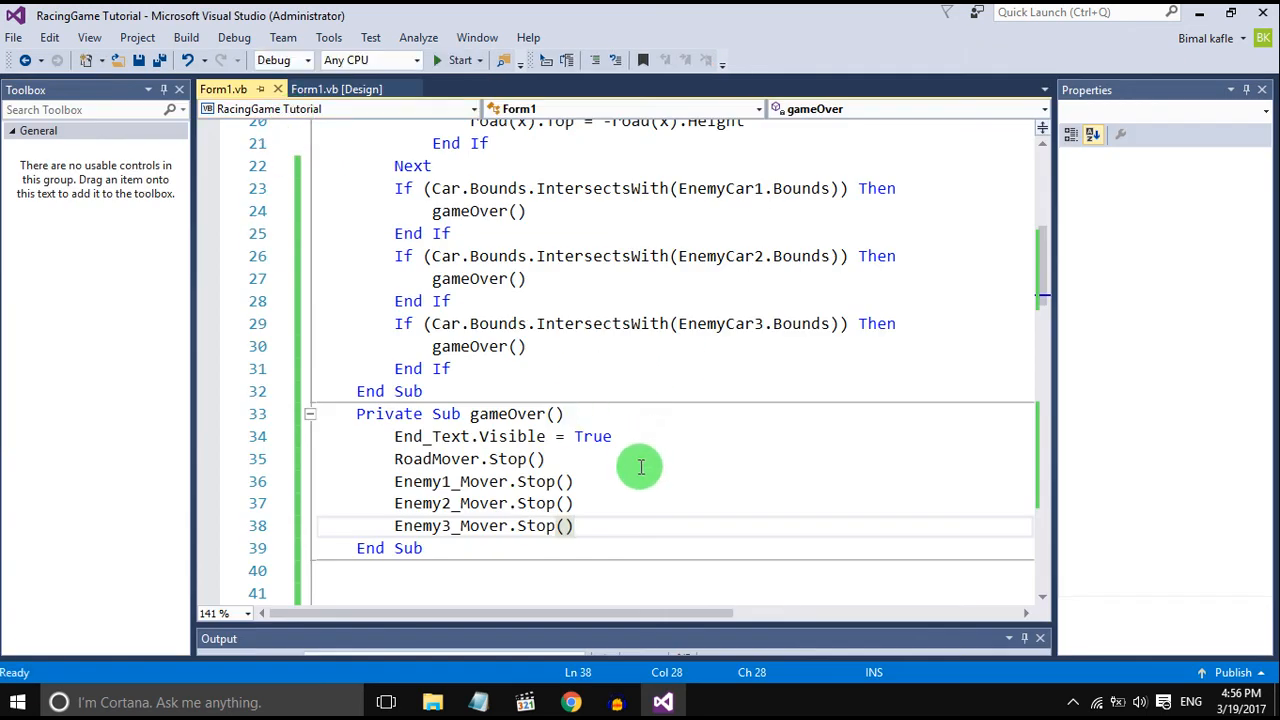
left_click(456, 60)
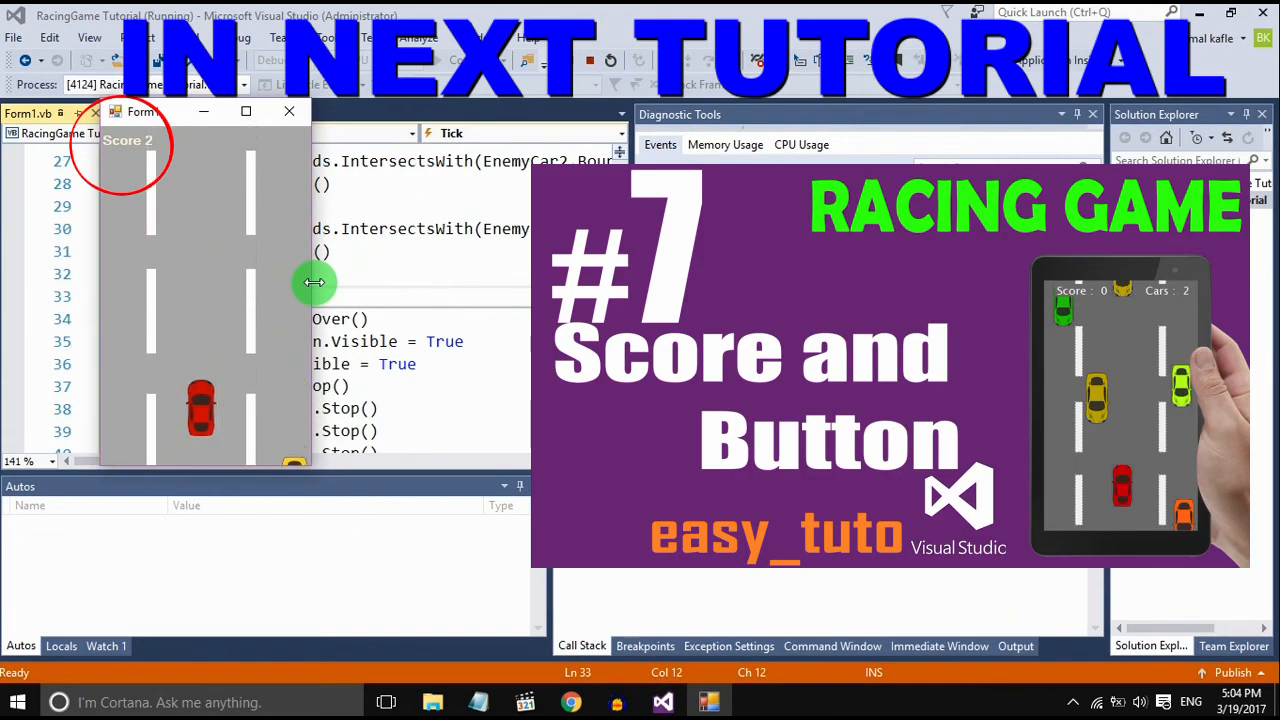